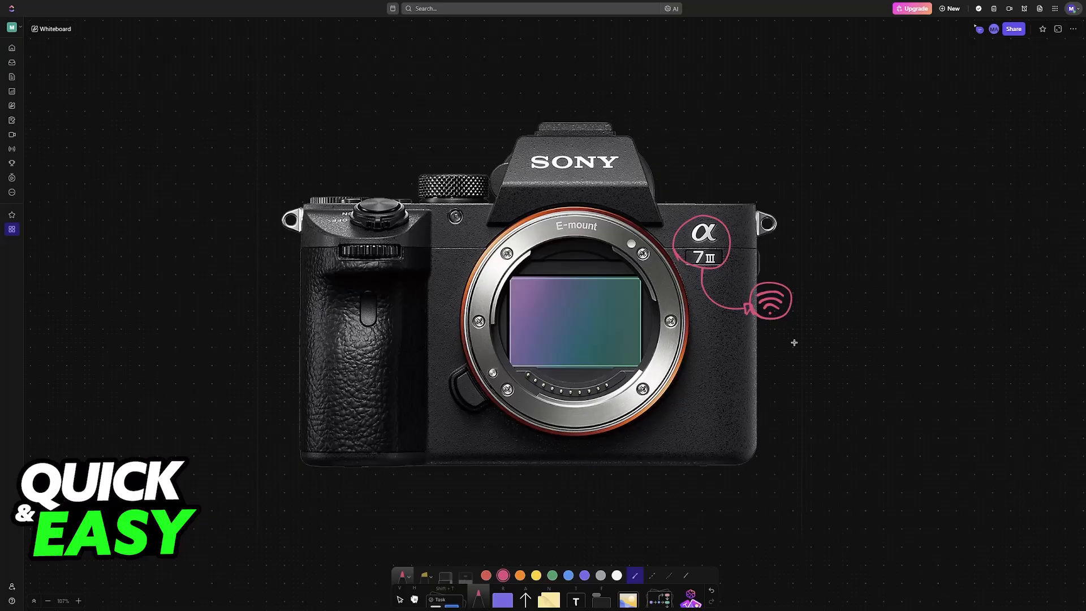
mouse_move(760, 344)
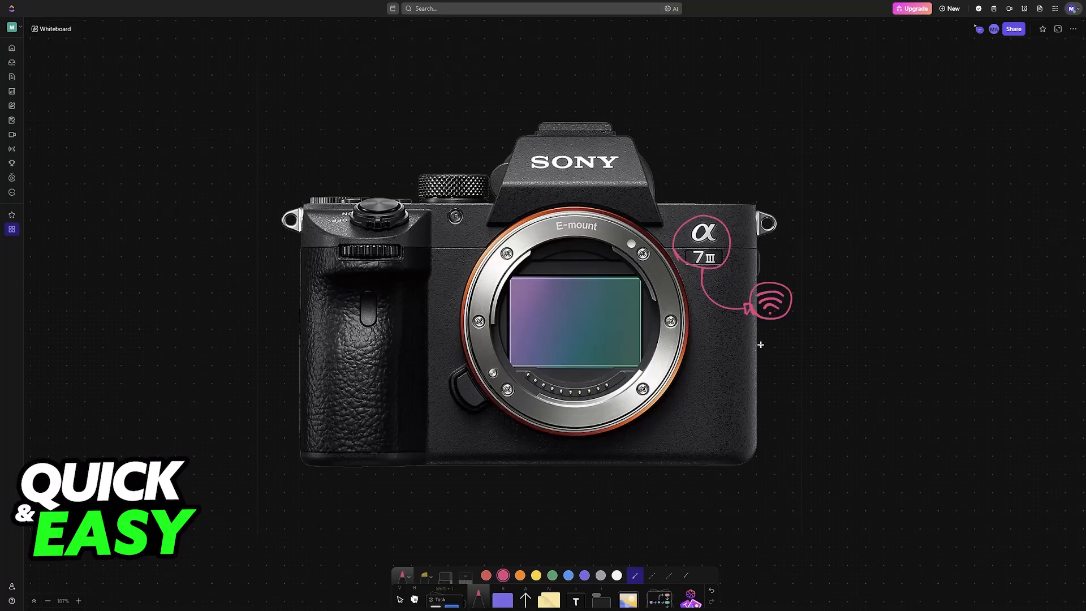
mouse_move(752, 310)
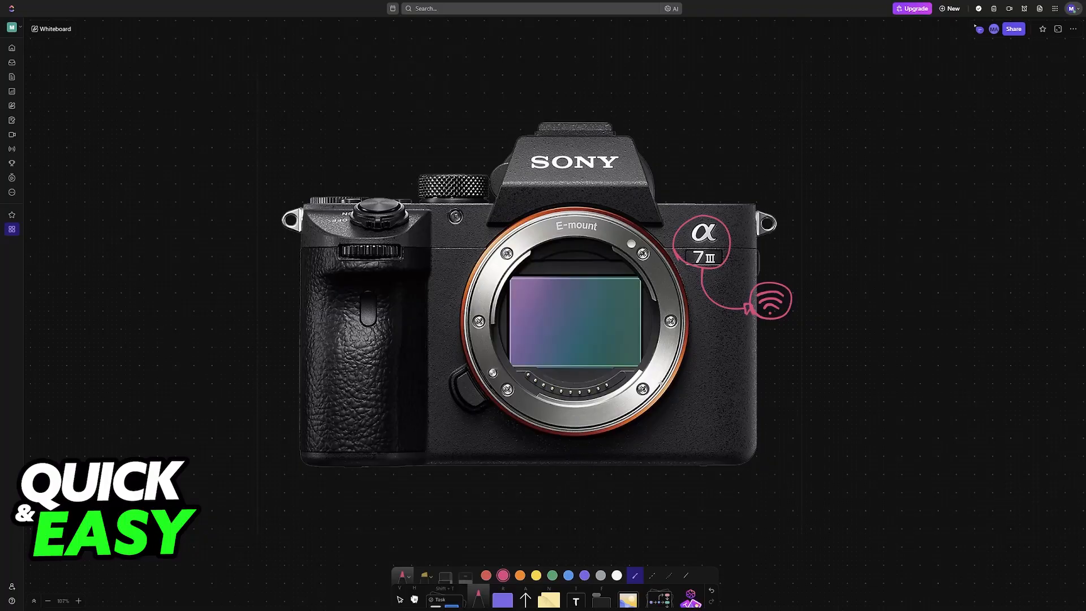
mouse_move(721, 429)
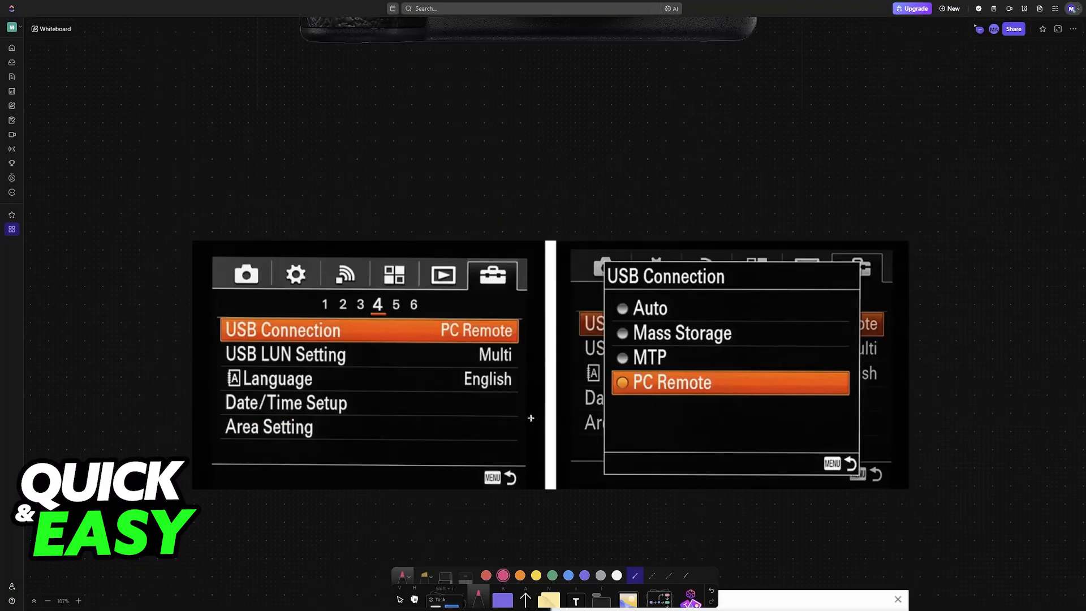
mouse_move(528, 335)
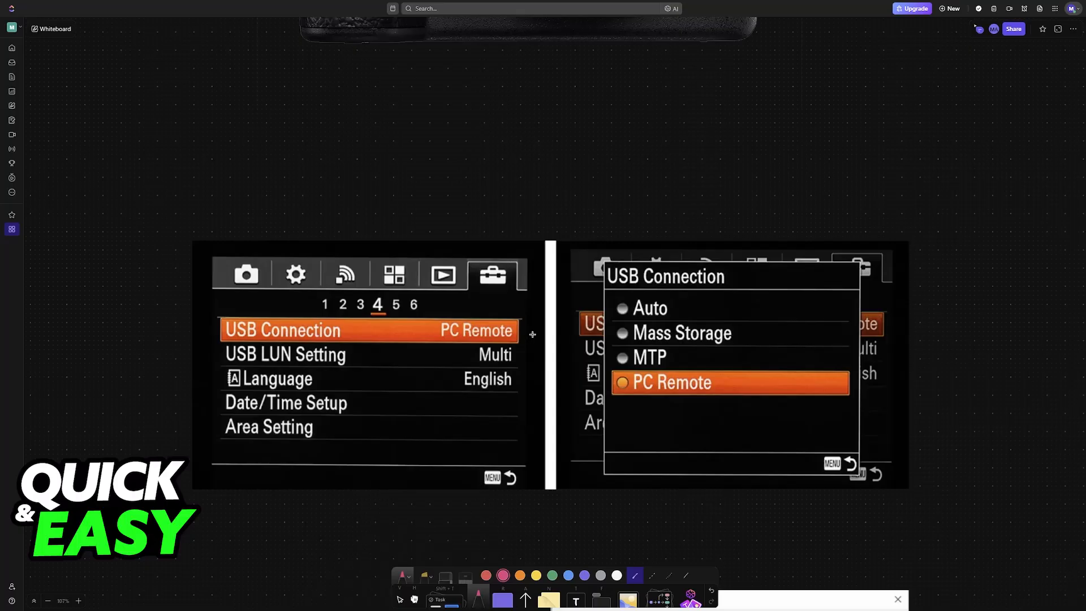
Step: Mark the USB Connection entry on the camera menu screenshots, linking it to the boxed Mass Storage option
left_click_drag(523, 335, 562, 355)
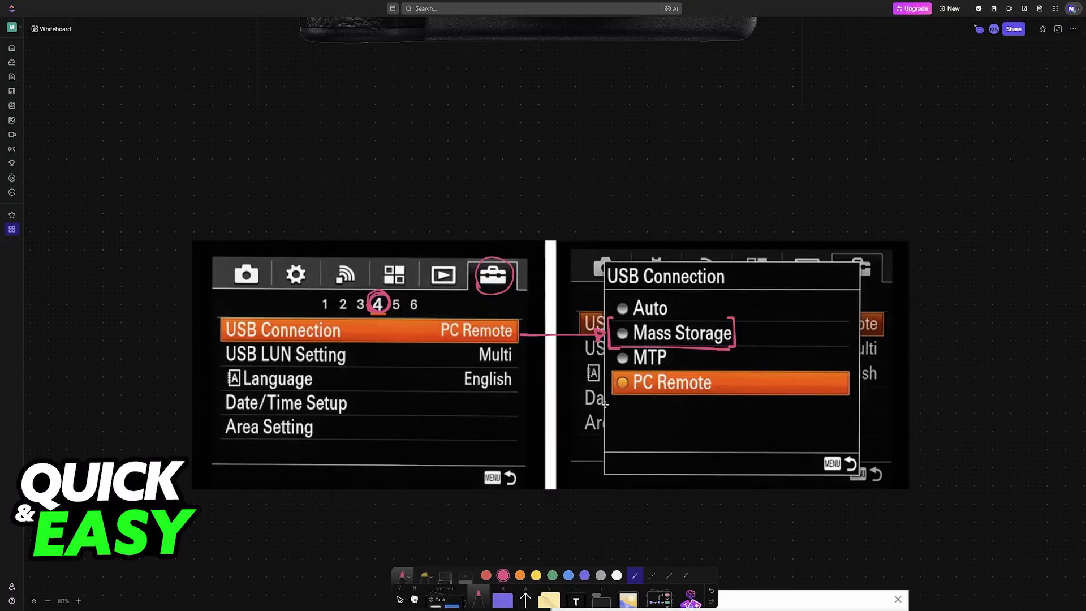
scroll("down", 3)
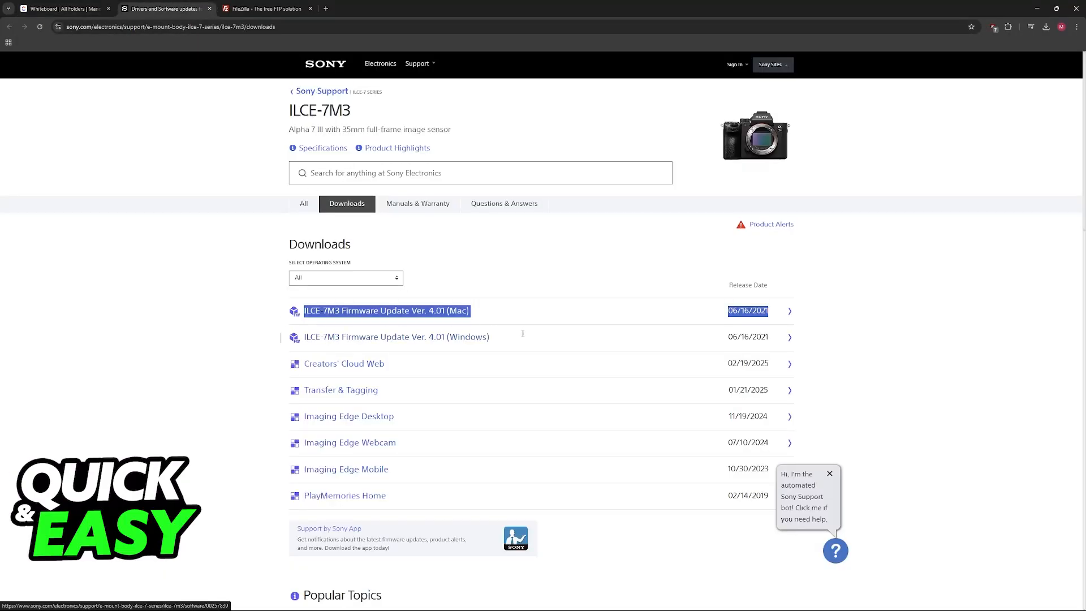
Step: Show the ILCE-7M3 Downloads list with the 4.01 firmware, then move to the FileZilla homepage
left_click(523, 333)
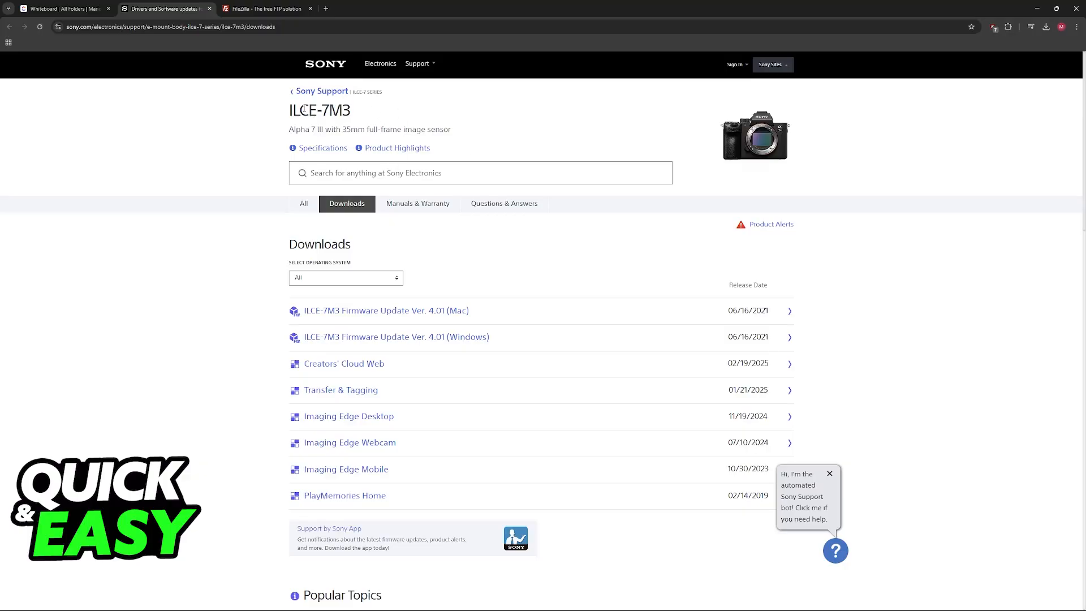
mouse_move(302, 125)
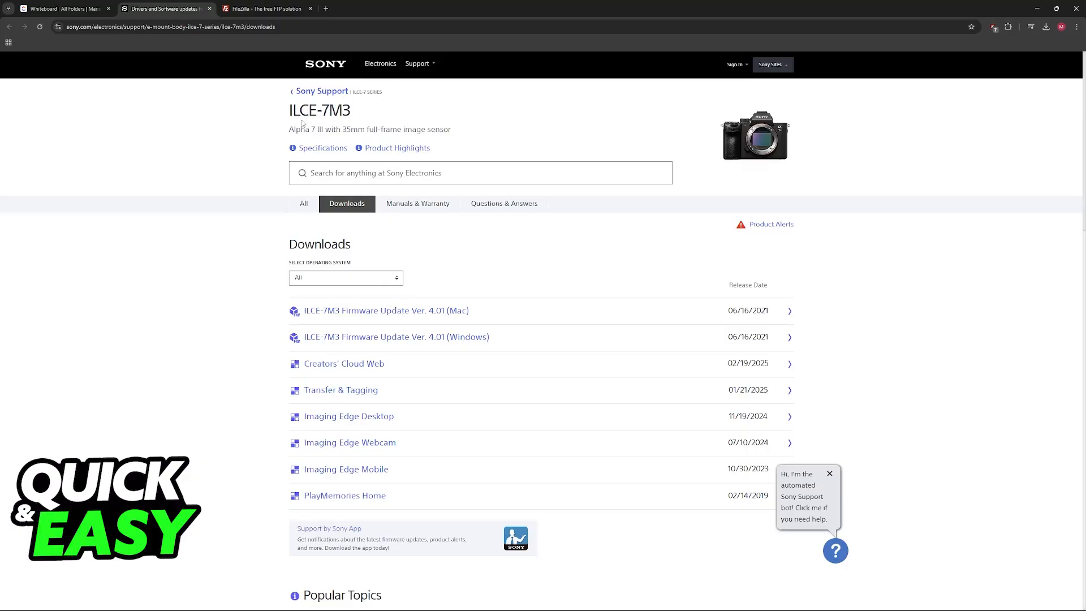
double_click(301, 129)
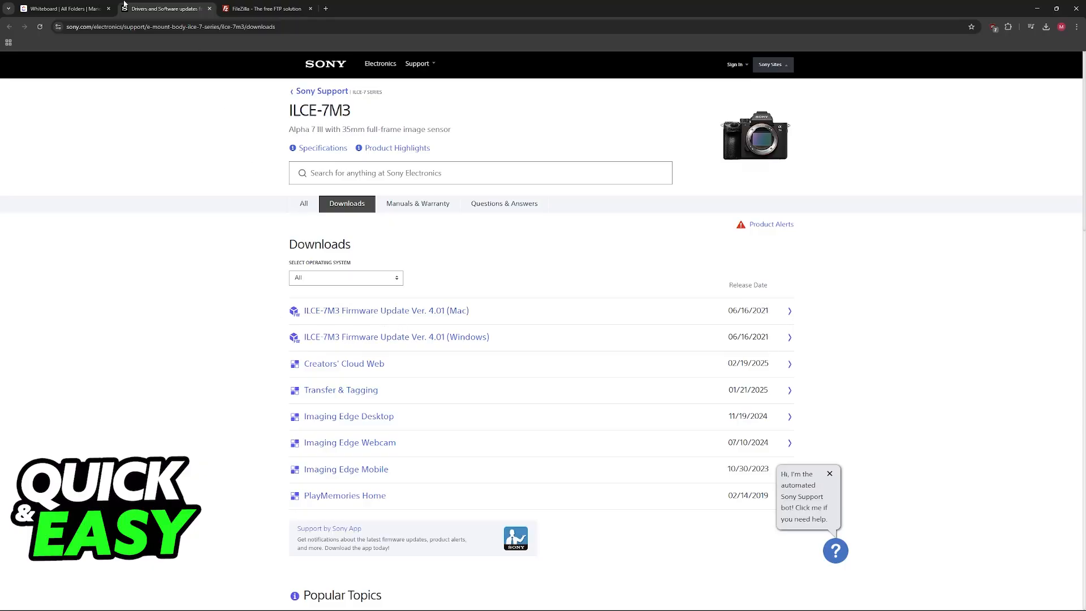
left_click(62, 8)
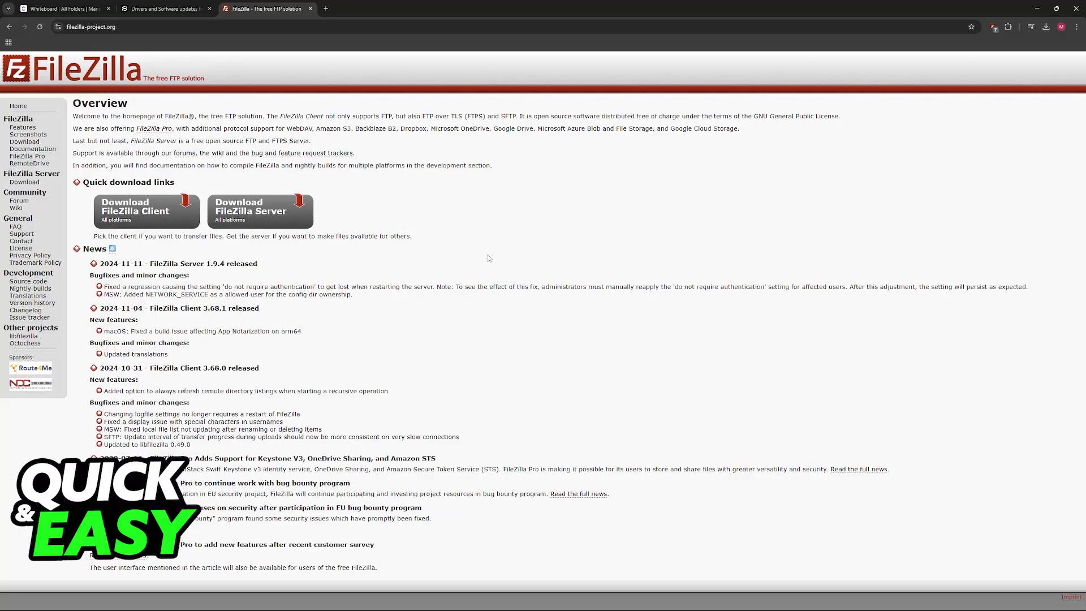
mouse_move(473, 258)
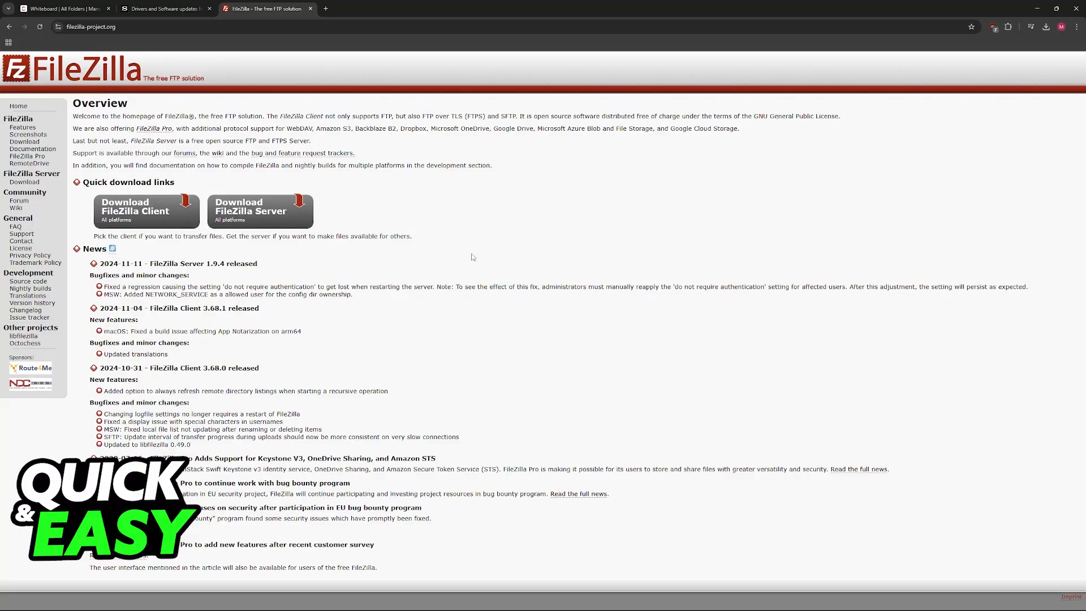
mouse_move(248, 217)
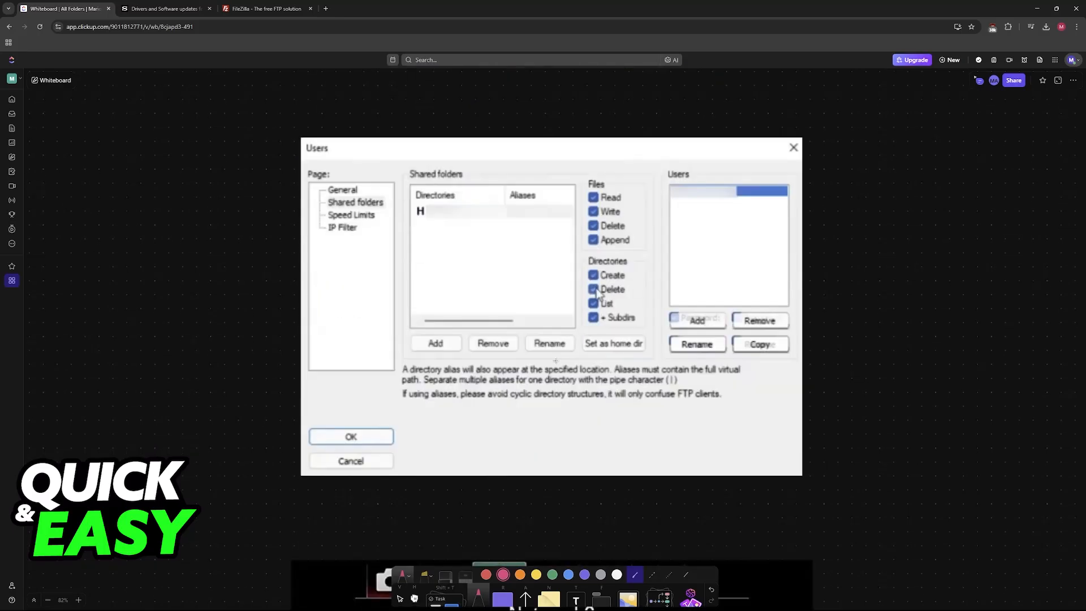
Step: Draw an arrow to the H directory, handwrite A73 beneath it, box the H row and circle Add
left_click_drag(492, 281, 465, 221)
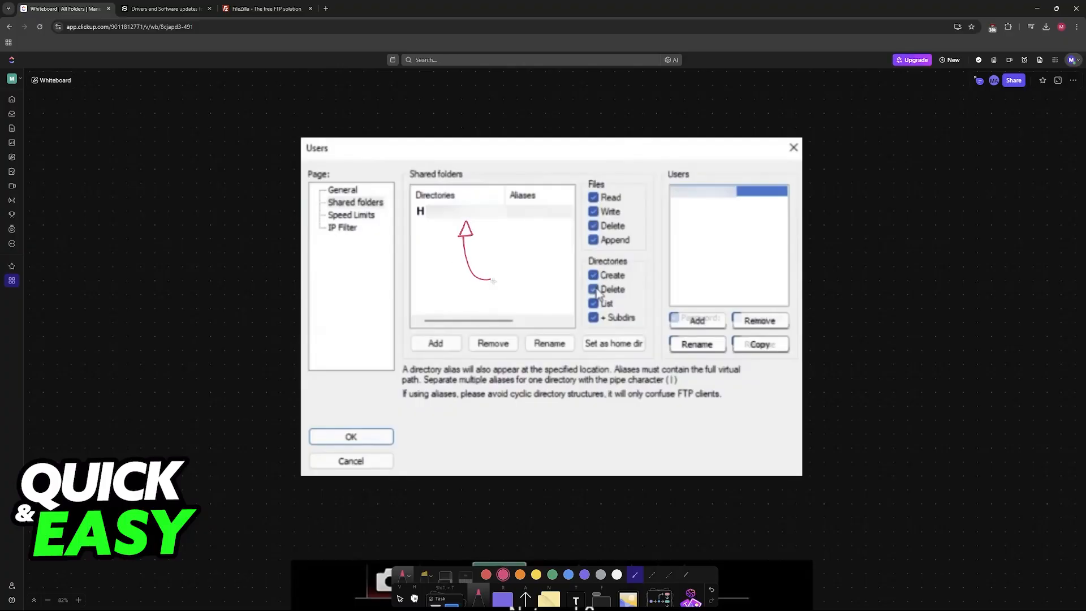
left_click_drag(492, 284, 515, 270)
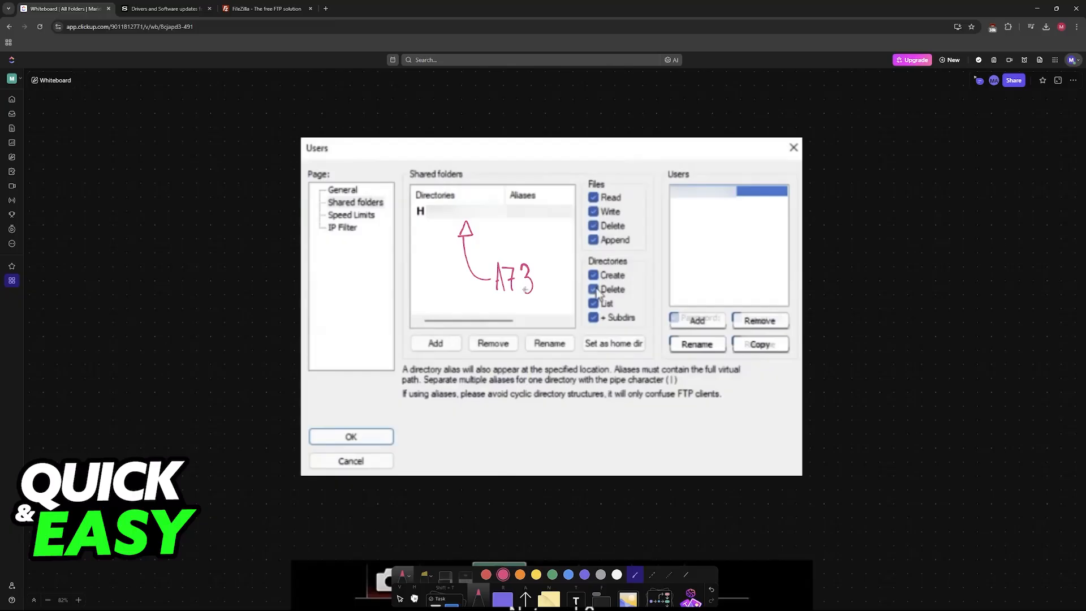
left_click_drag(494, 297, 528, 292)
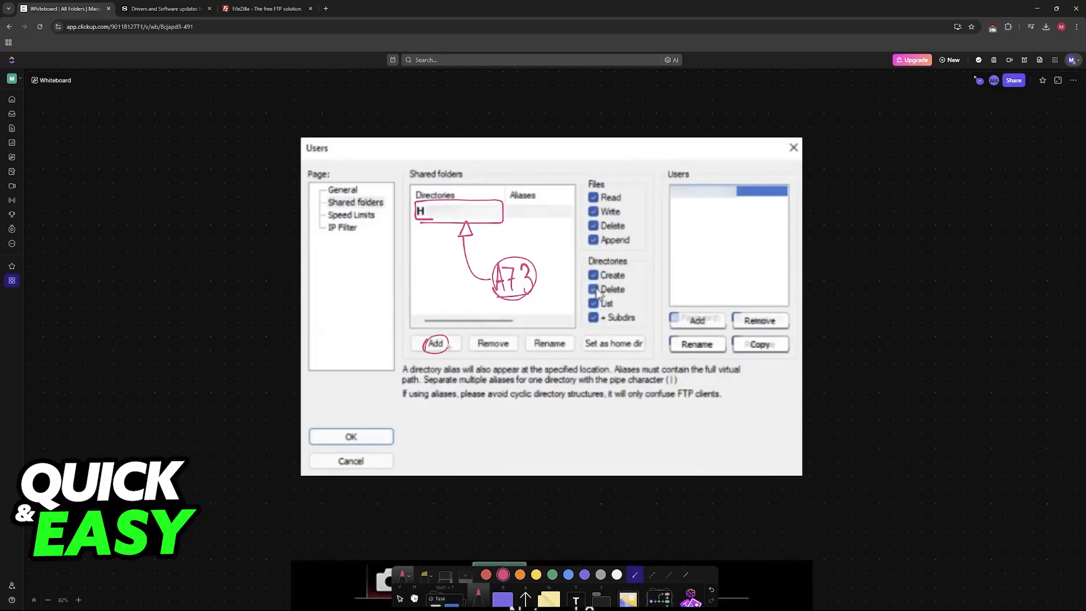
Step: Draw arrows from A73 to the Files permission checkboxes in the Users dialog
left_click_drag(448, 343, 571, 218)
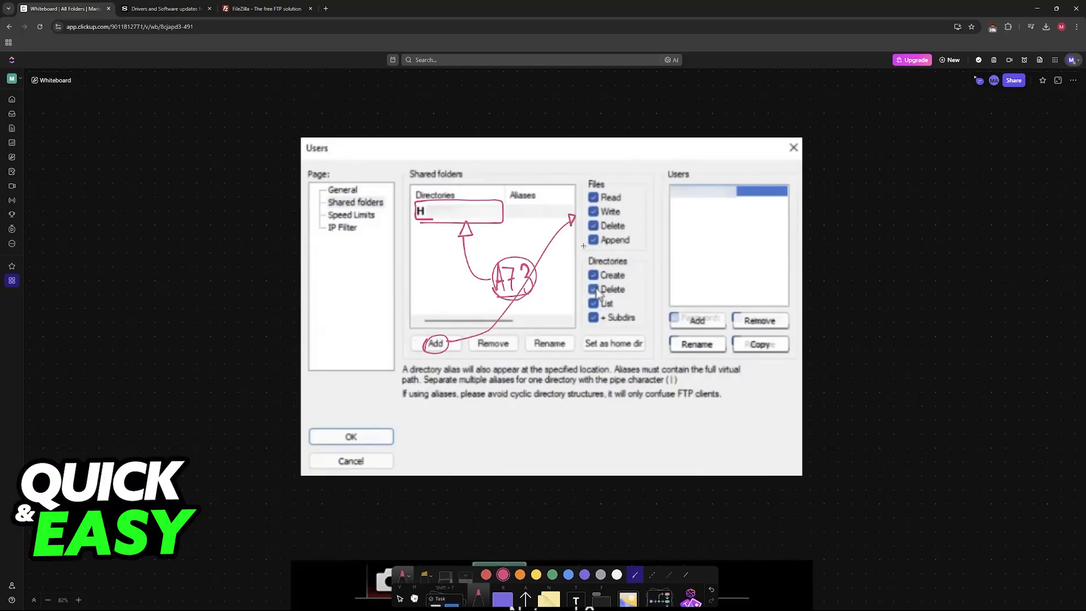
left_click_drag(581, 183, 581, 322)
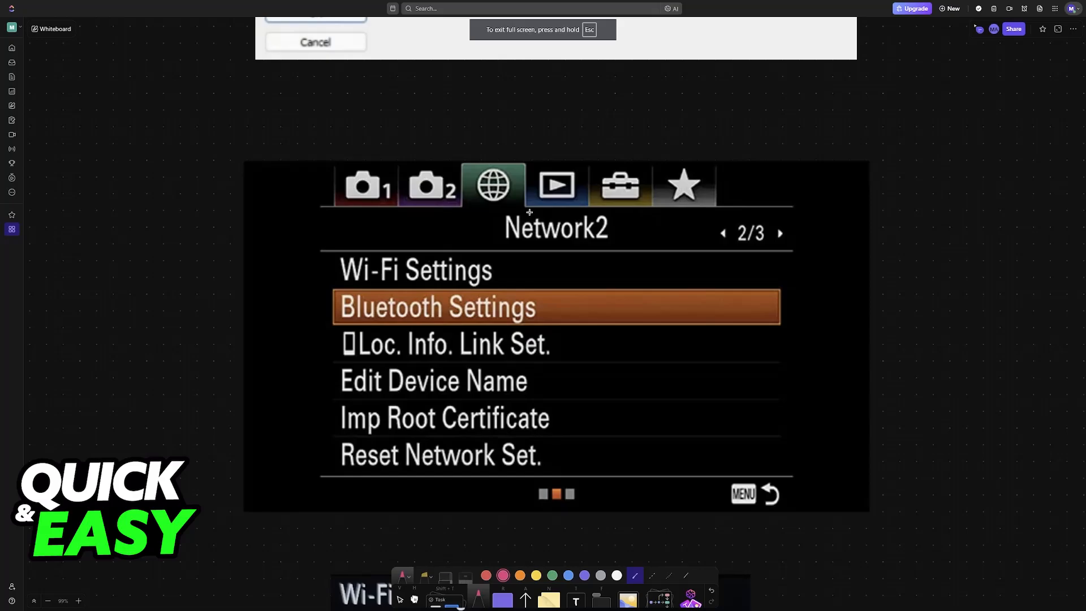
Step: Mark Wi-Fi Settings in the Network2 menu and box the Access Point Set. entry
left_click_drag(335, 248, 339, 291)
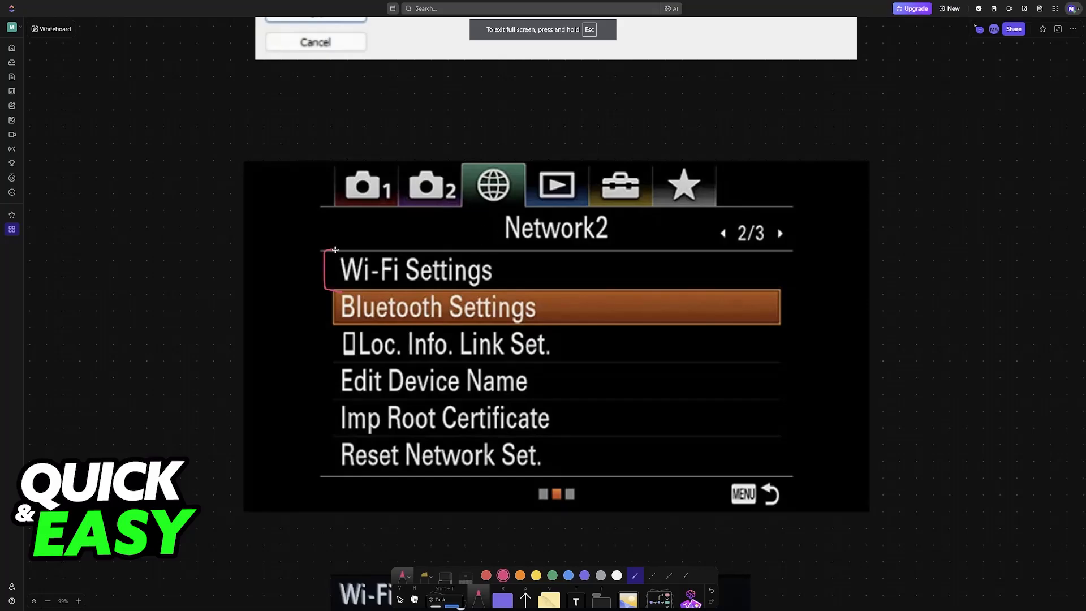
scroll("down", 3)
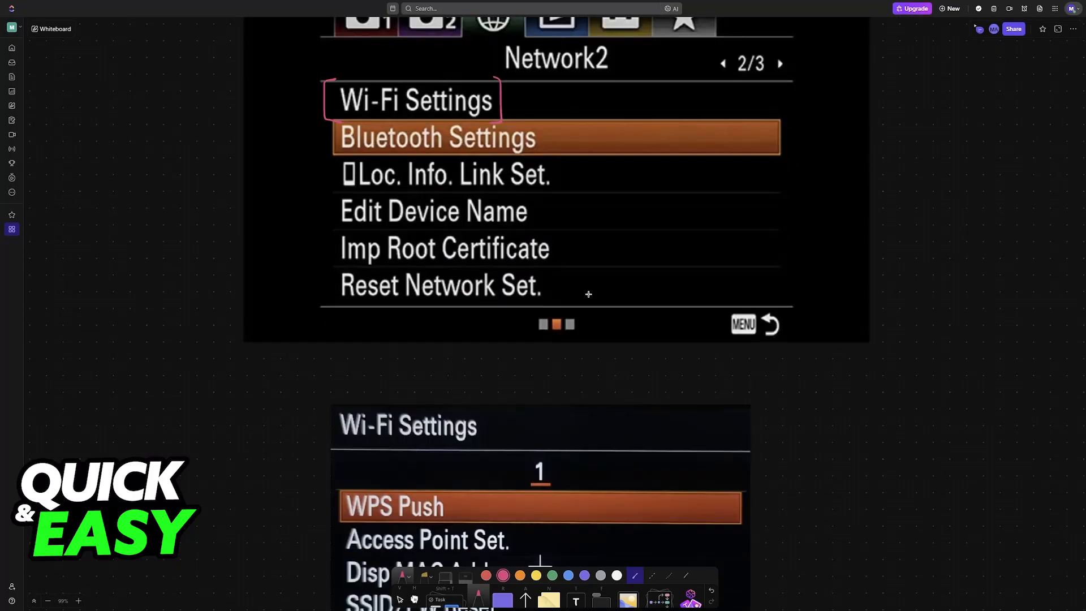
scroll("down", 3)
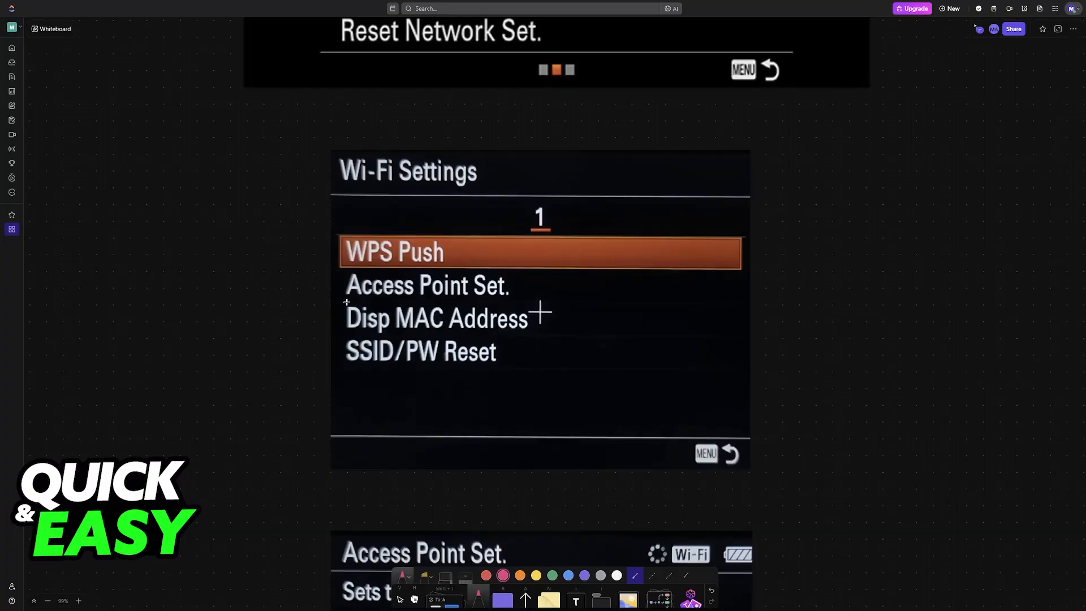
left_click_drag(343, 271, 520, 304)
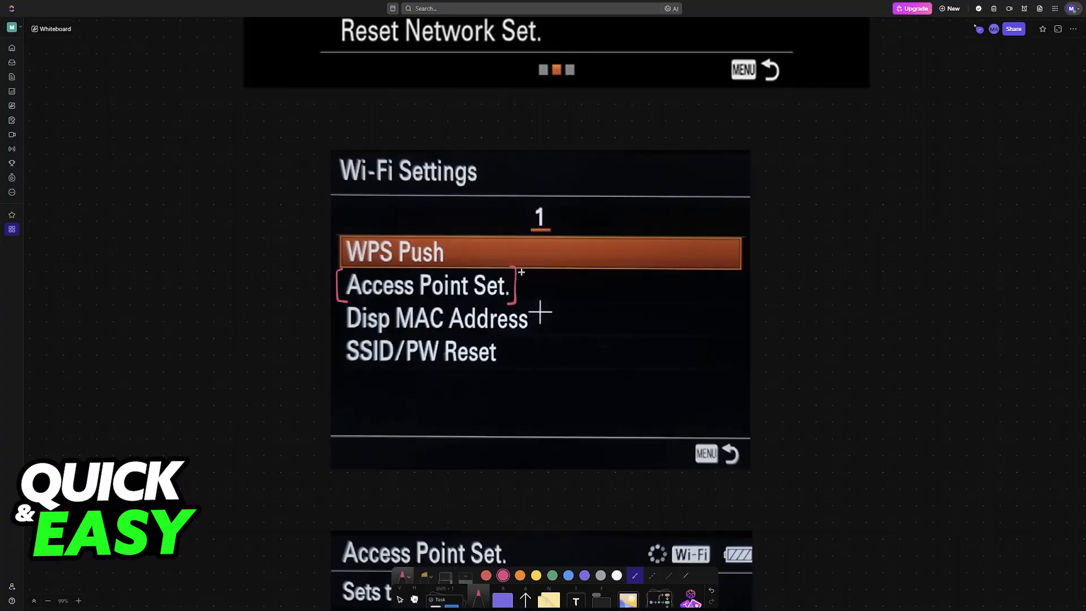
Step: Circle the connected access point in the list and handwrite Wi-Fi beside it
scroll("down", 3)
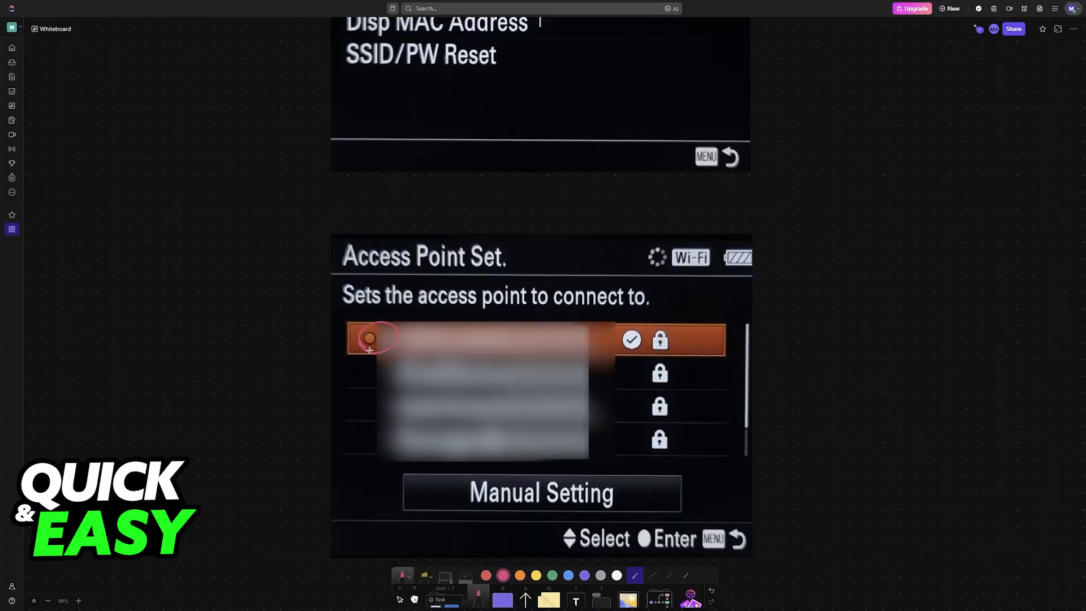
left_click_drag(408, 339, 437, 339)
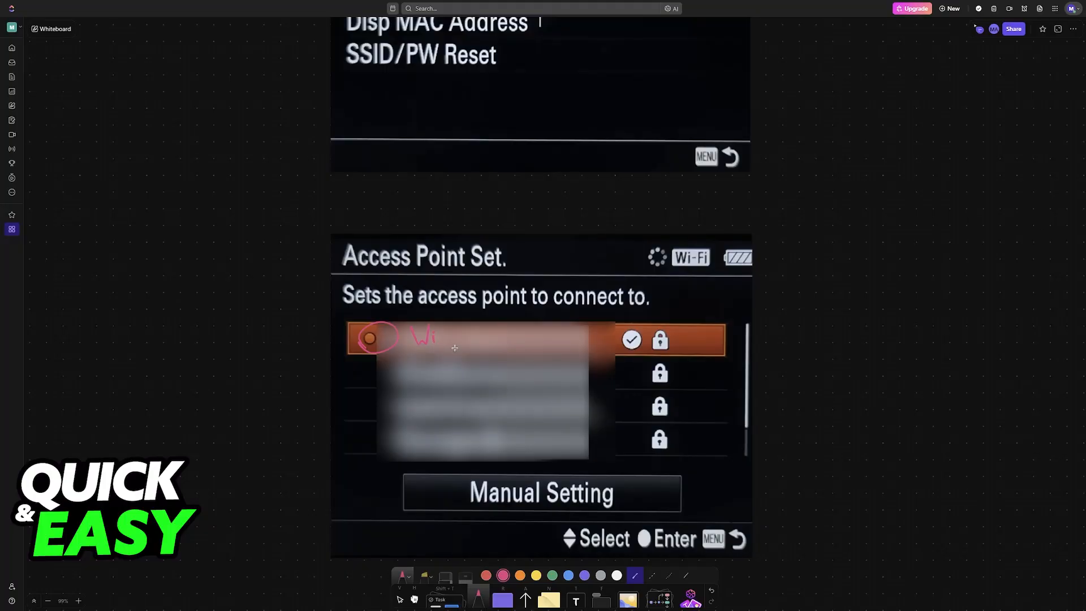
left_click_drag(437, 339, 464, 339)
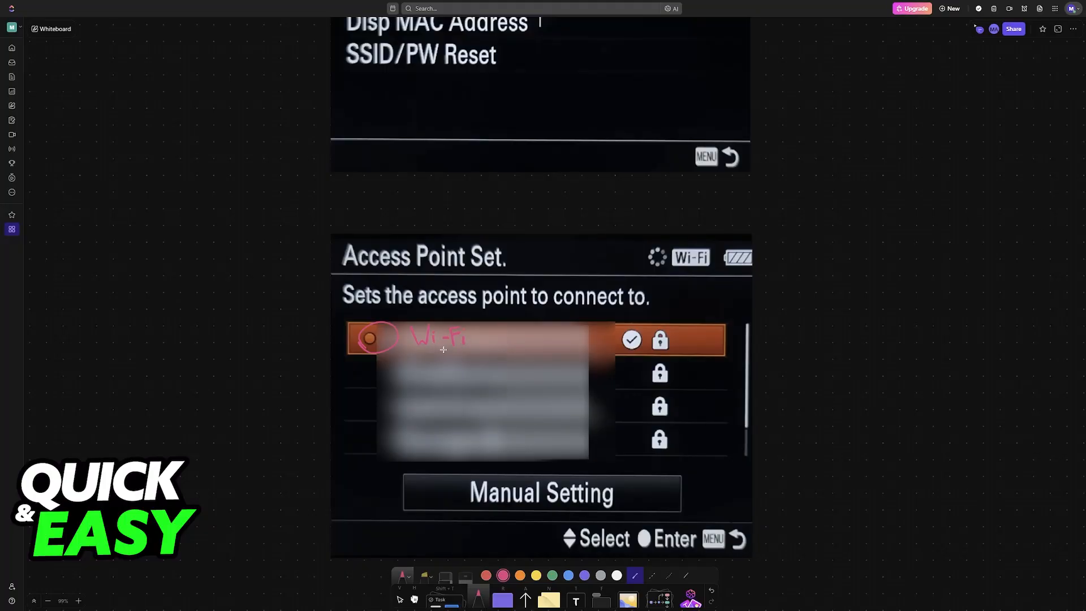
scroll("down", 3)
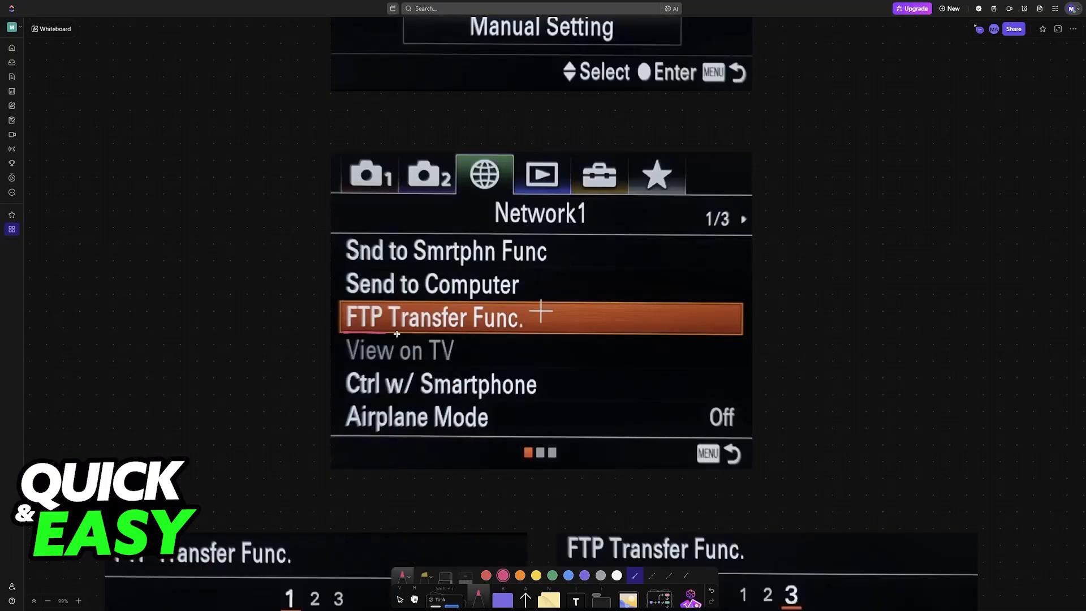
Step: Circle the page numbers and FTP Function On, arrow the RAW+J target, underline Automatic Transfer and Power Save
scroll("down", 3)
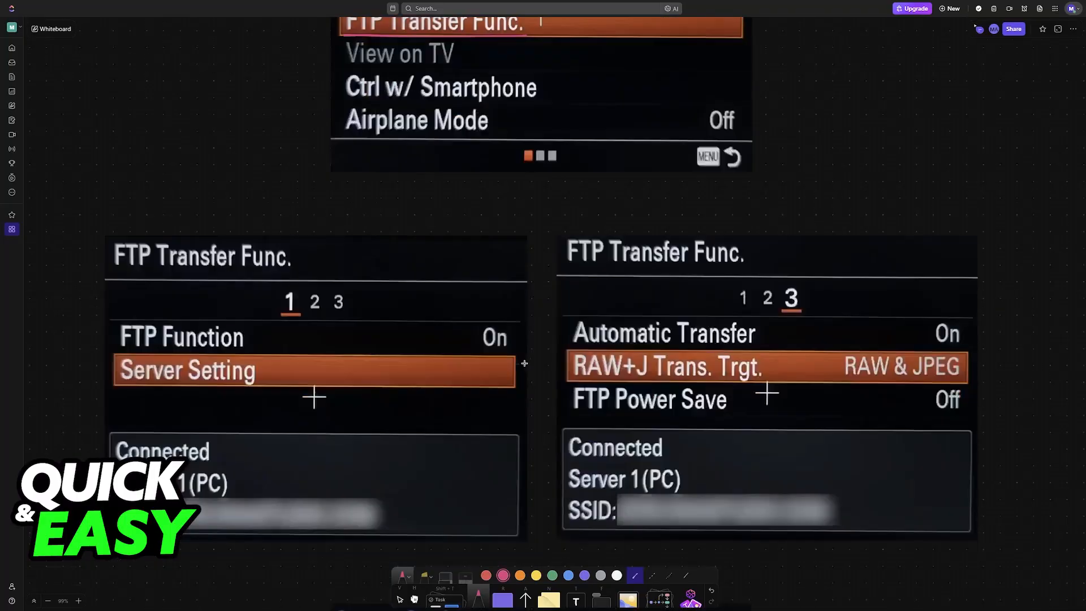
scroll("down", 3)
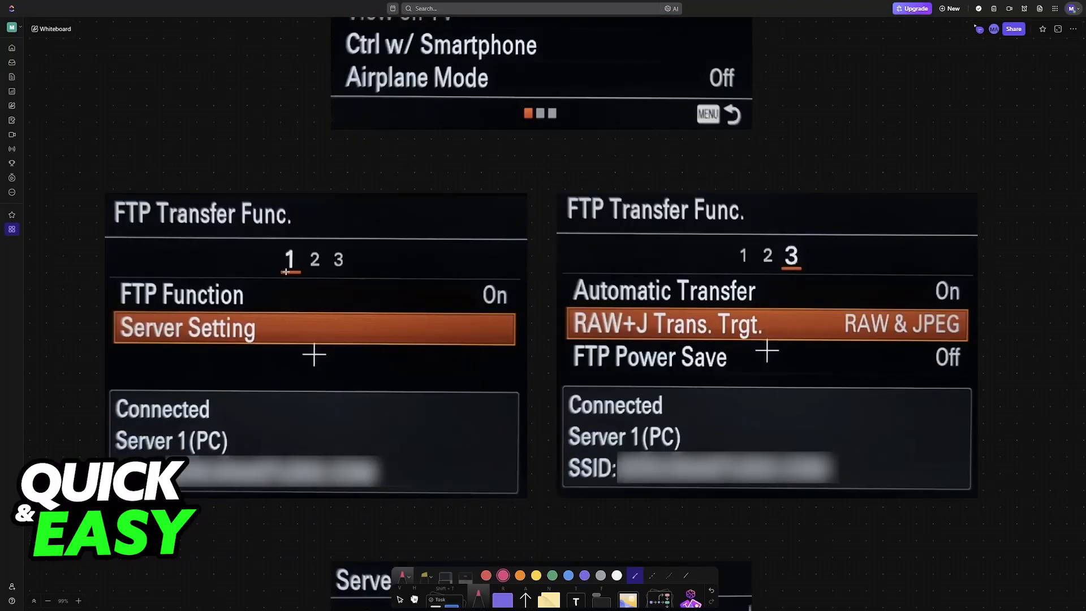
left_click_drag(284, 270, 339, 256)
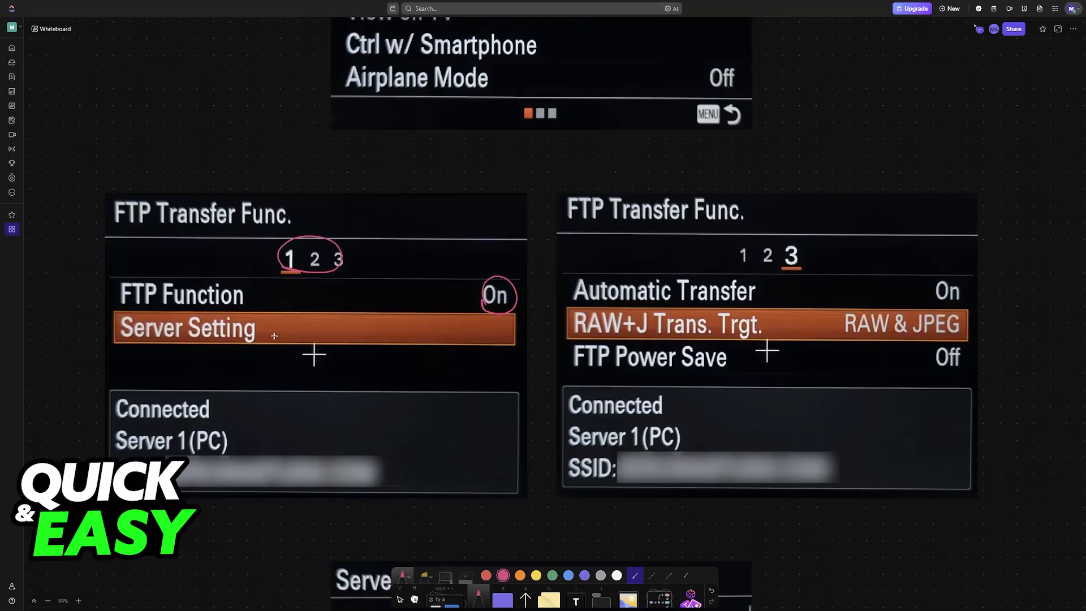
left_click_drag(588, 337, 554, 333)
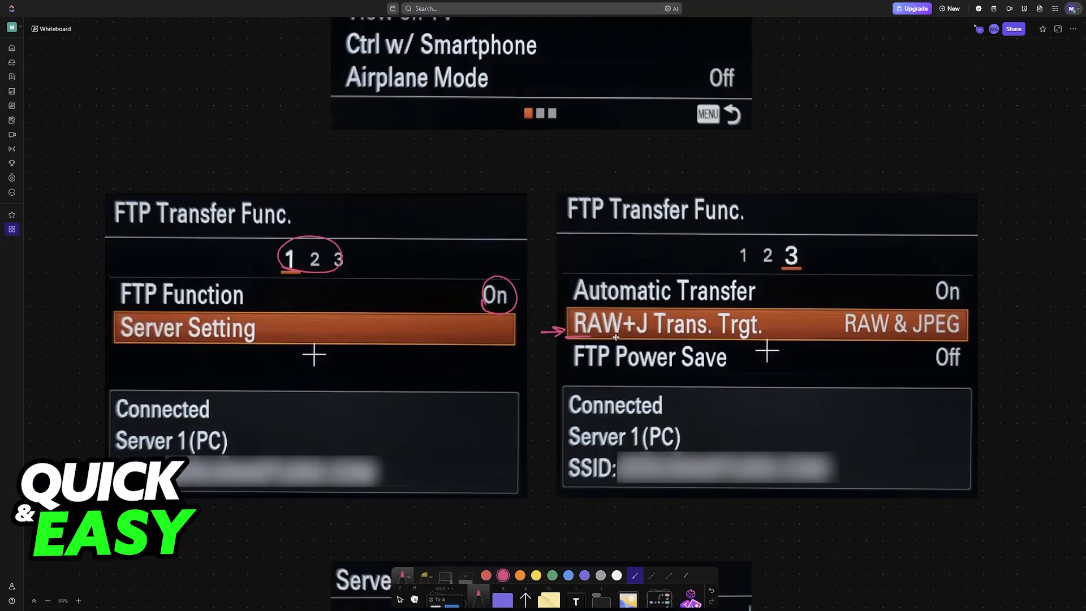
left_click_drag(587, 372, 699, 372)
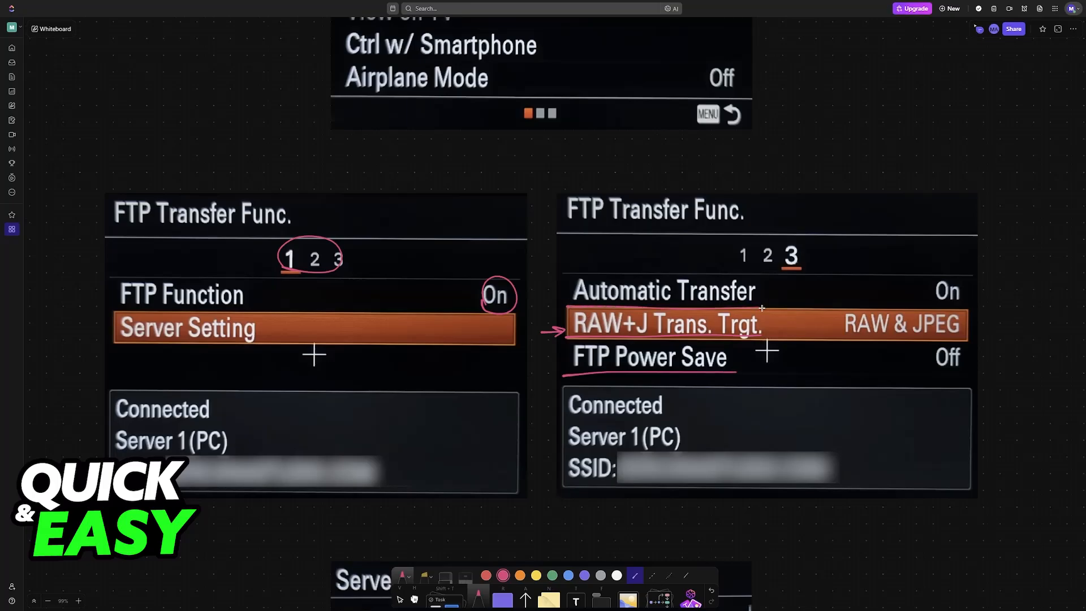
Step: Write and circle an Off note beside Ctrl w/ Smartphone
scroll("down", 3)
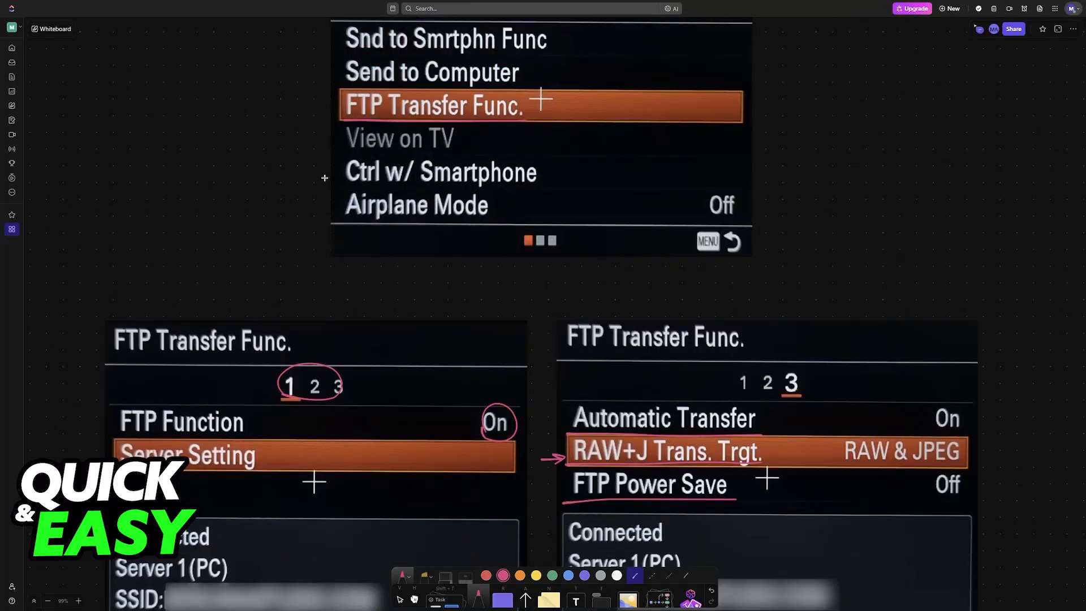
left_click_drag(267, 187, 339, 183)
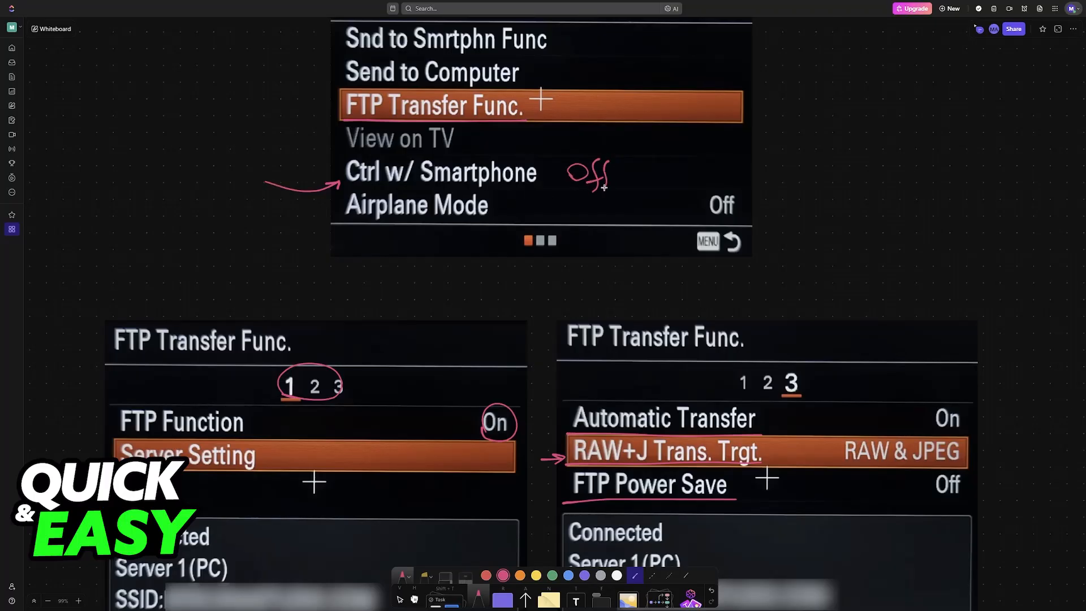
left_click_drag(565, 173, 609, 176)
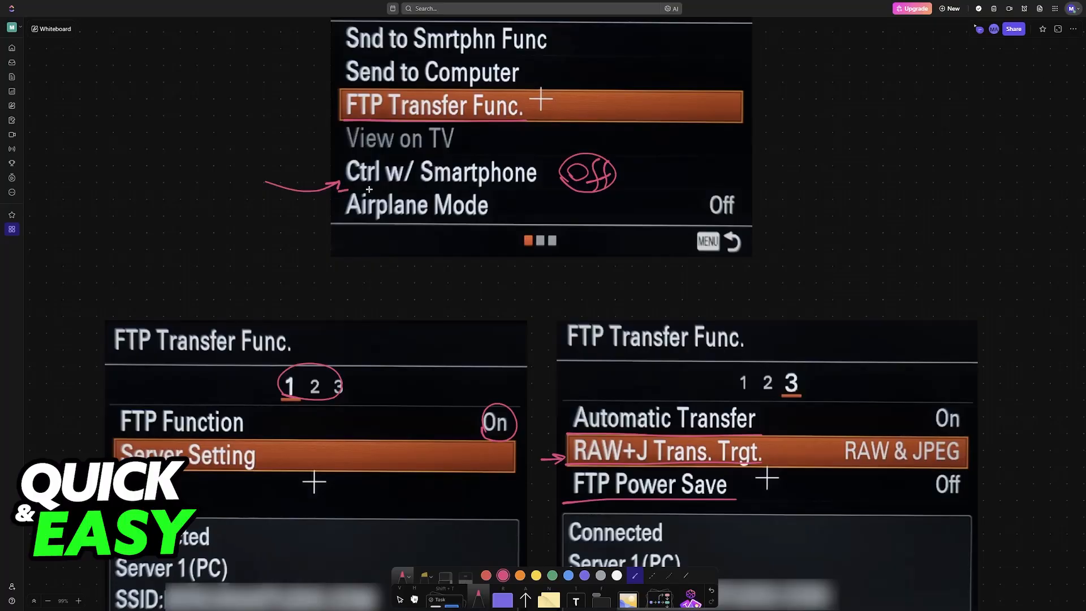
scroll("down", 3)
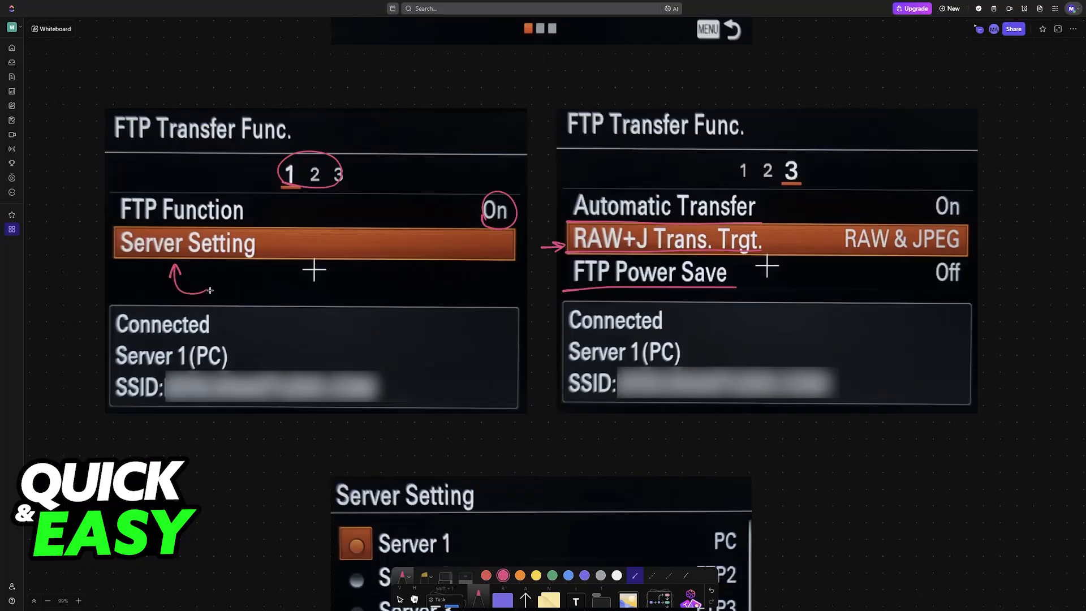
Step: Draw arrows stepping down from Server 2 through Server 5 in the Server Setting list
scroll("down", 3)
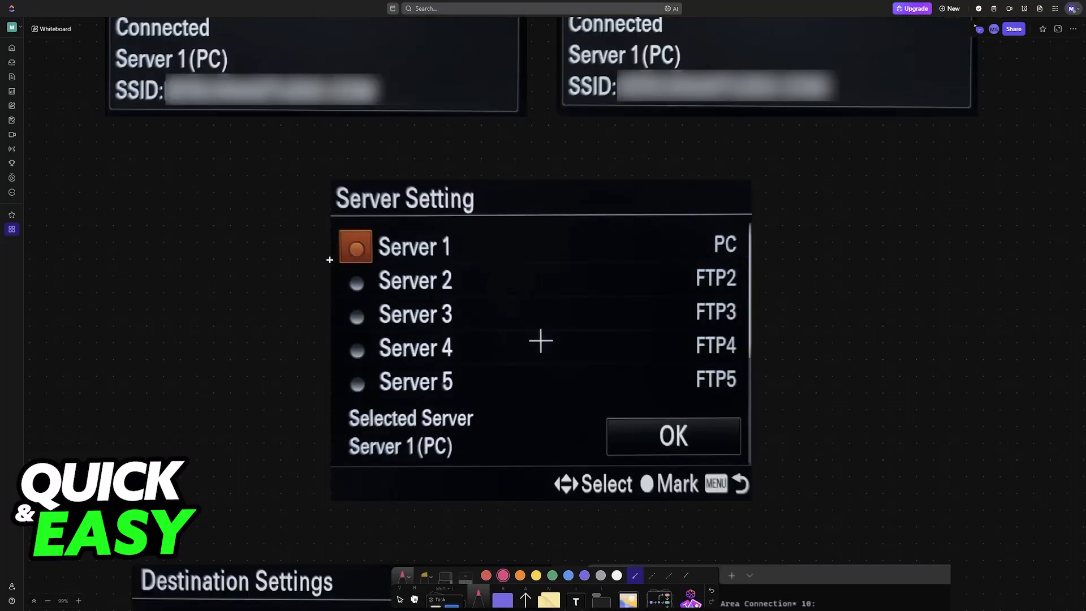
left_click_drag(331, 264, 335, 346)
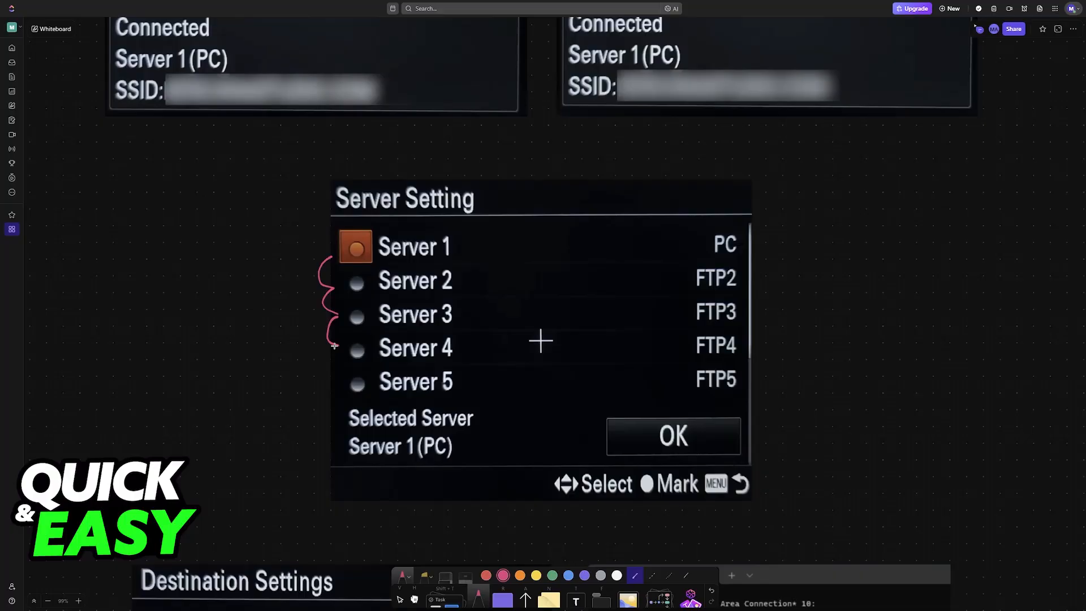
left_click_drag(336, 329, 337, 381)
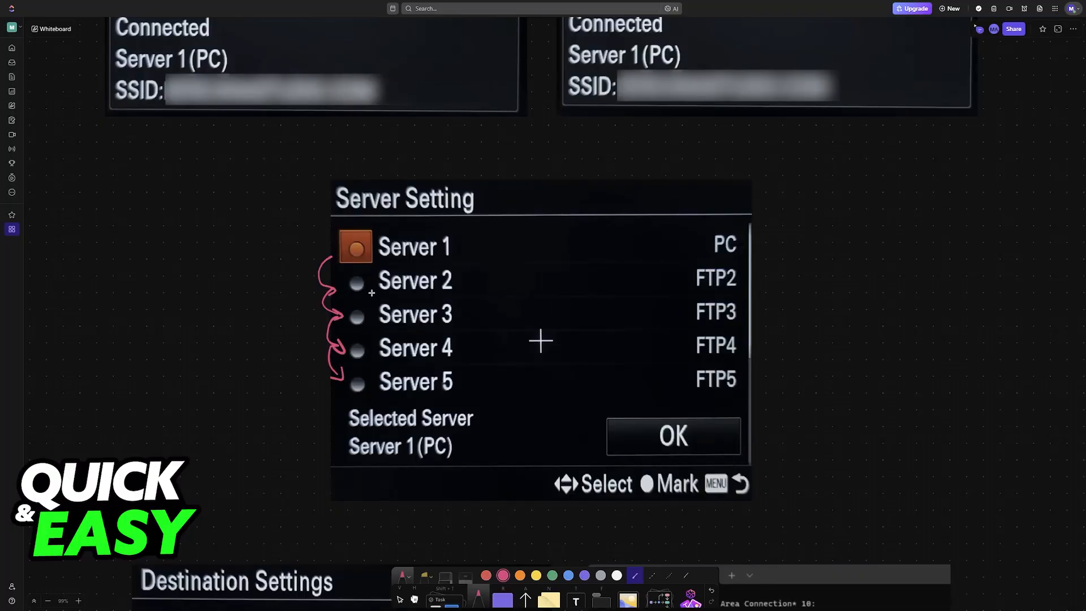
scroll("down", 3)
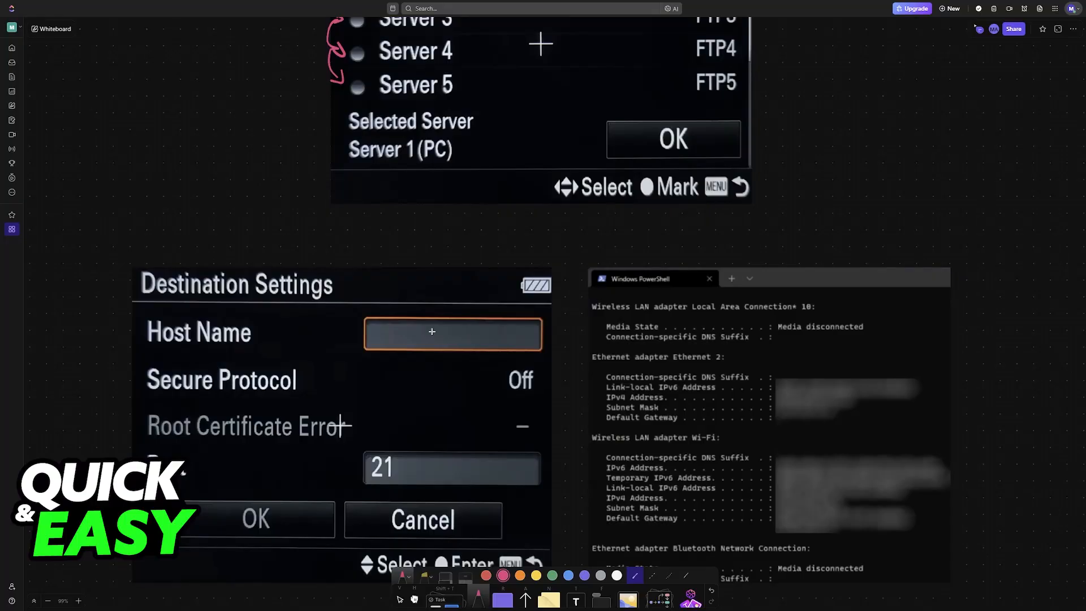
scroll("down", 3)
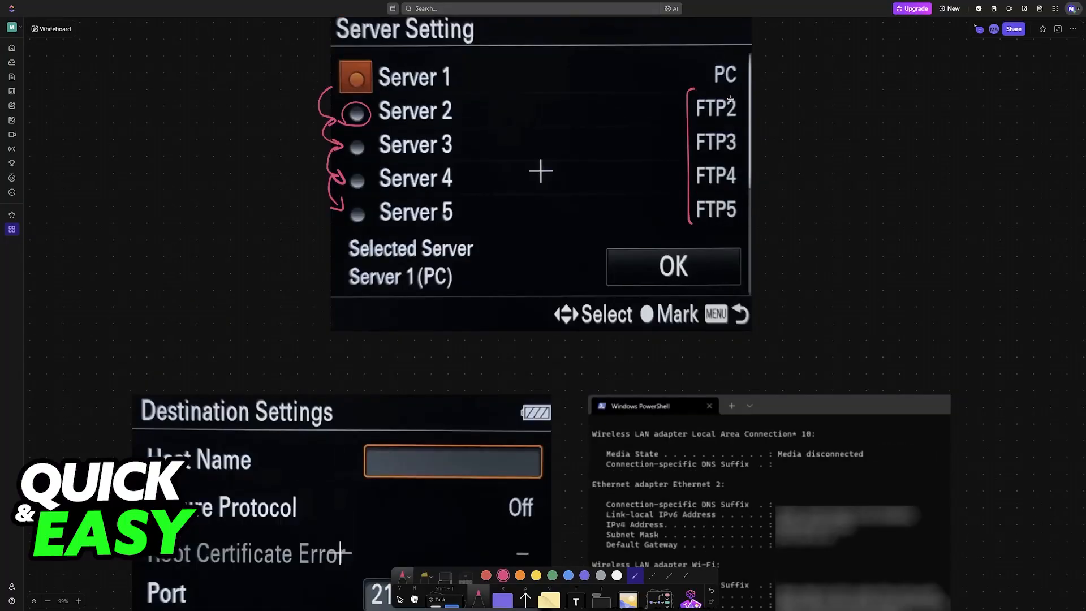
scroll("down", 3)
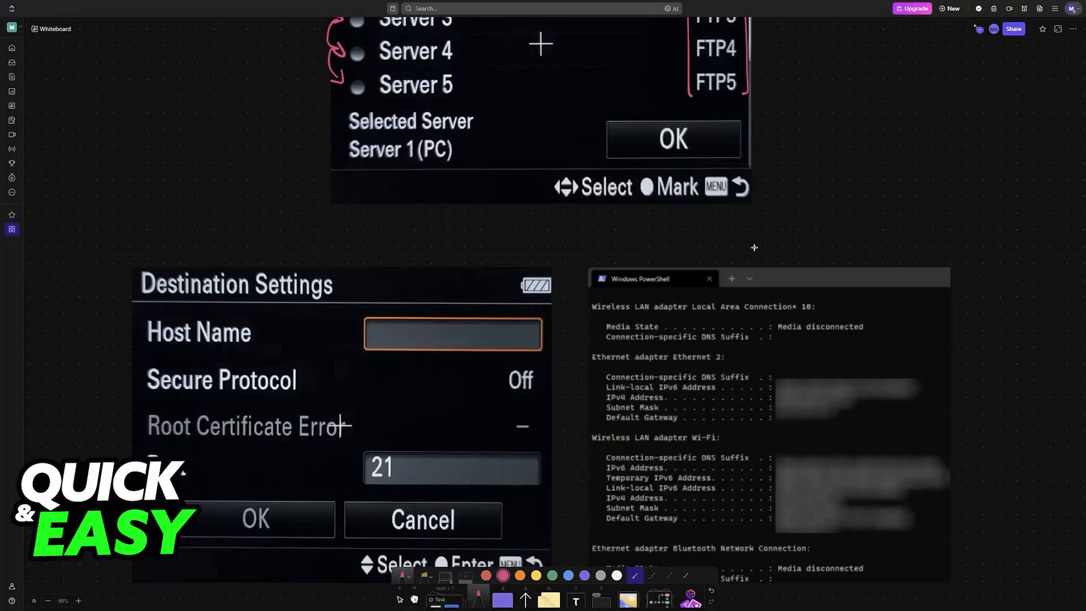
scroll("down", 3)
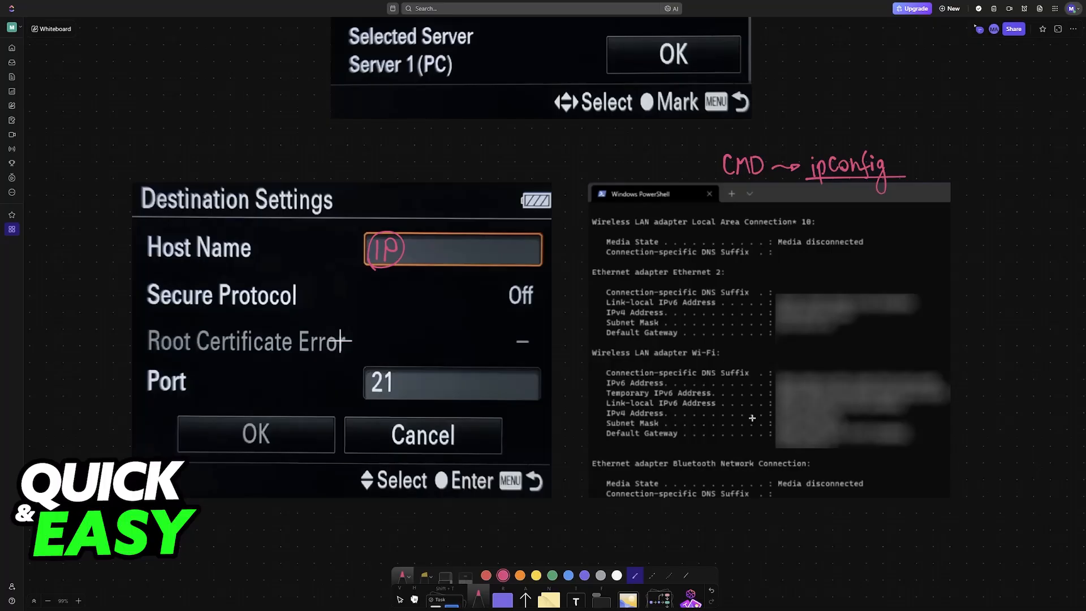
Step: Underline and bracket the ipconfig IPv4 Address, arrow it to Host Name, and circle OK
left_click_drag(599, 421, 787, 420)
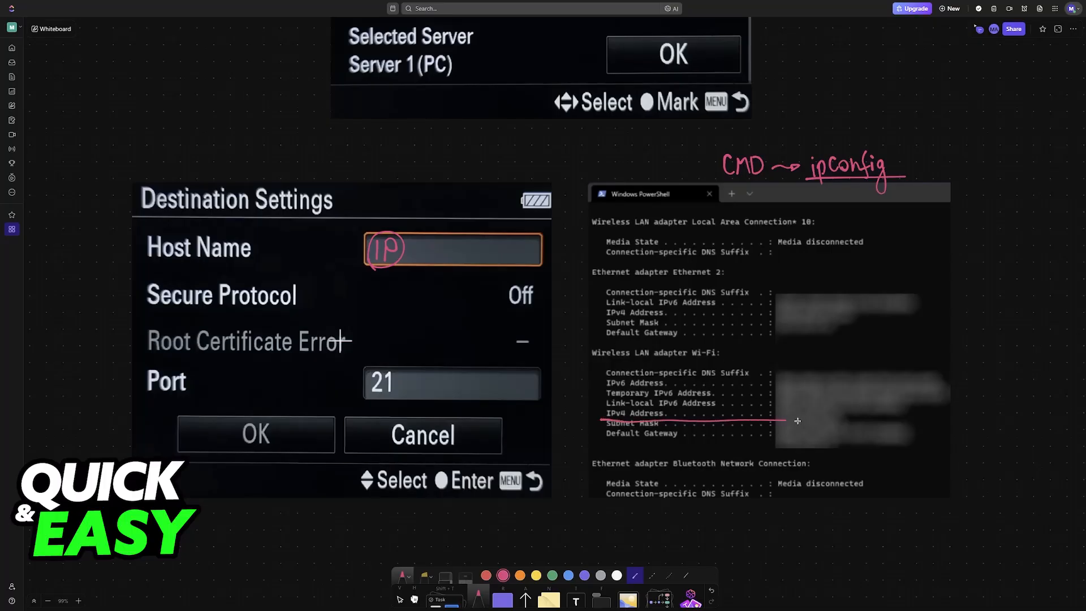
left_click_drag(776, 418, 842, 419)
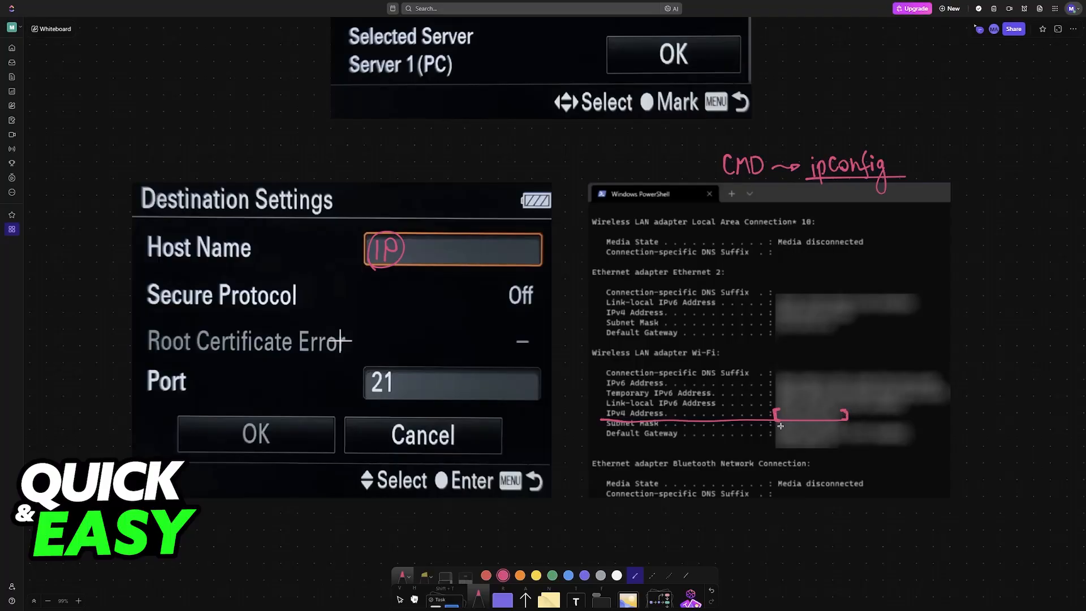
left_click_drag(528, 287, 781, 427)
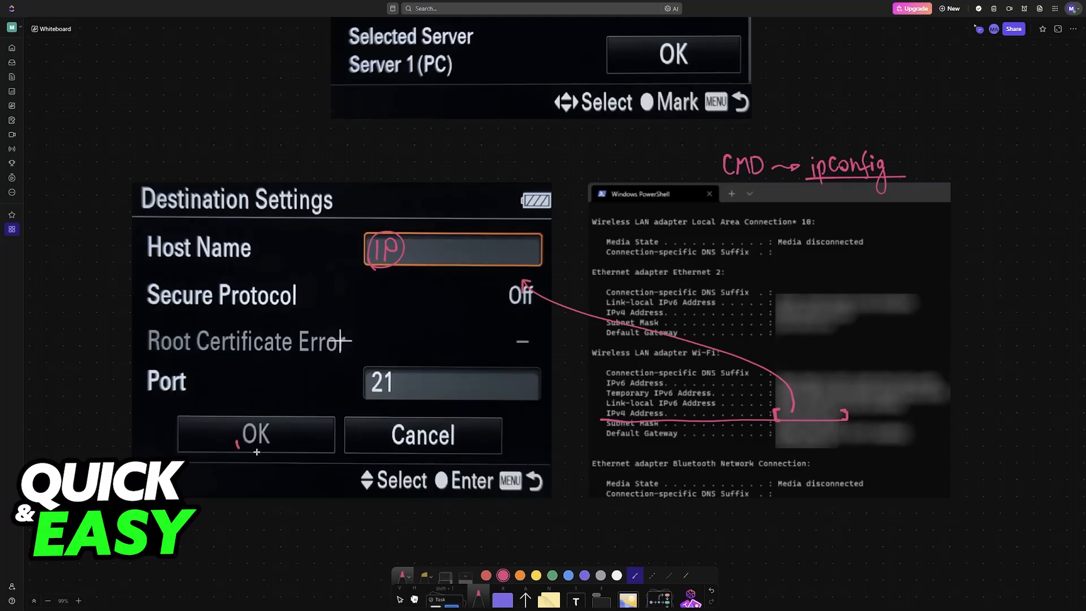
left_click_drag(232, 419, 277, 446)
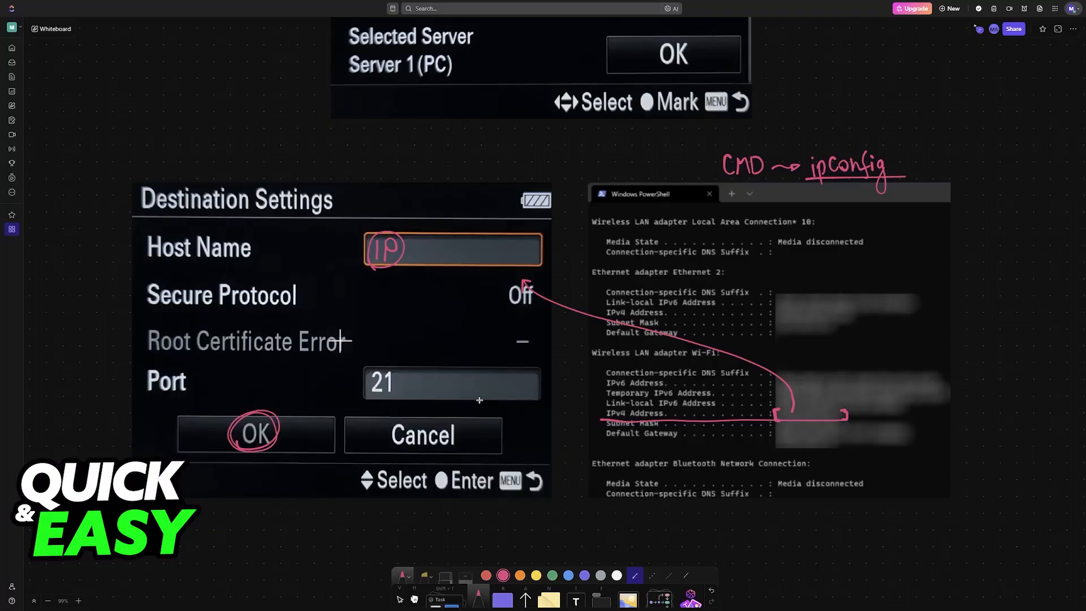
scroll("down", 3)
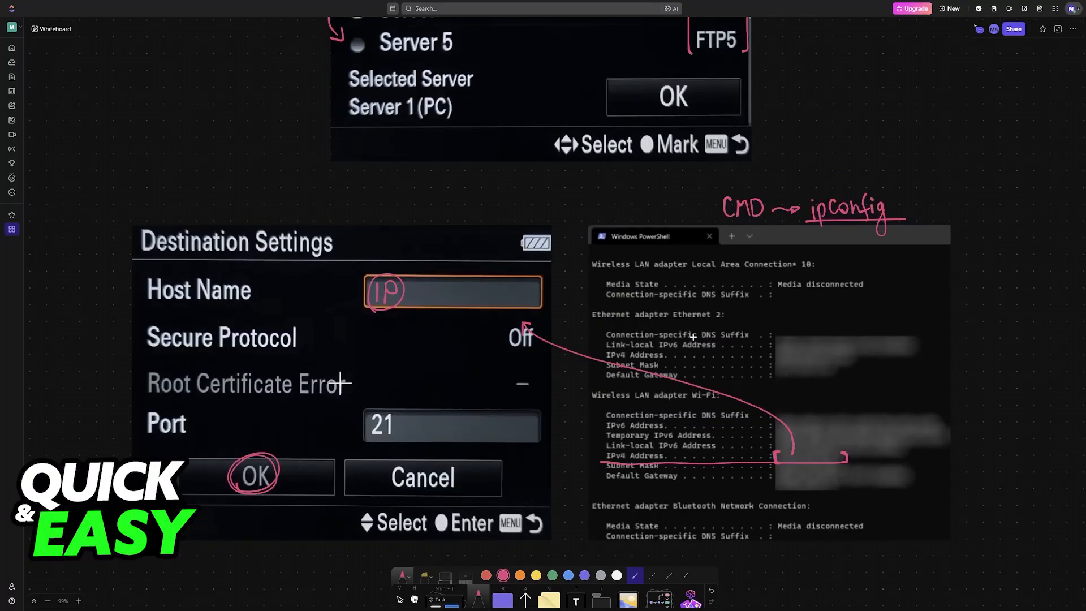